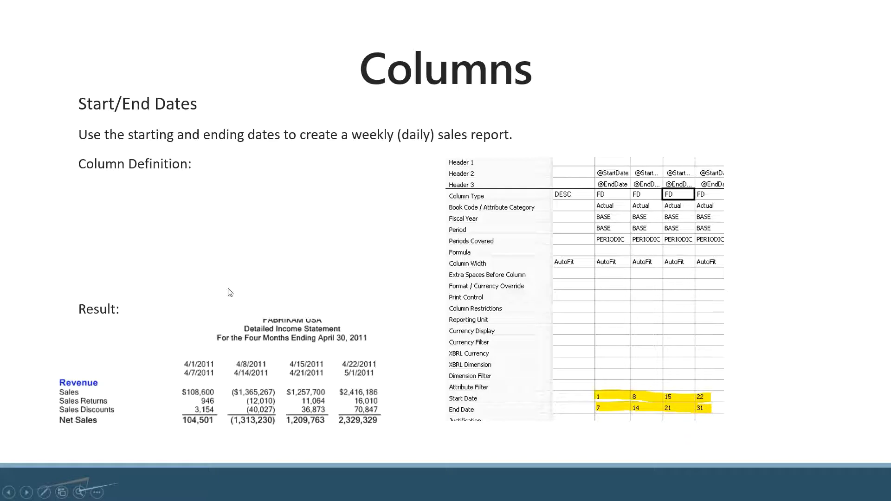
# Circle the weekly date headers of the Result report in red pen ink
pyautogui.moveTo(159, 347); pyautogui.dragTo(381, 377)
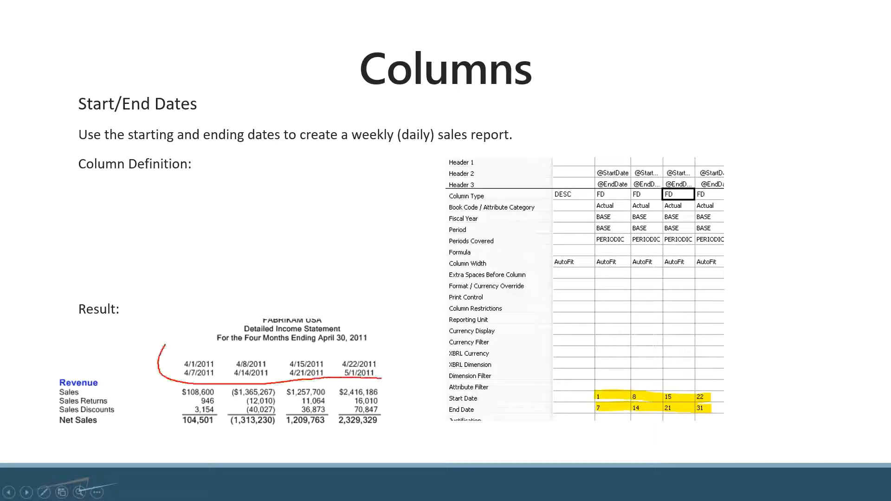
pyautogui.moveTo(162, 349); pyautogui.dragTo(387, 375)
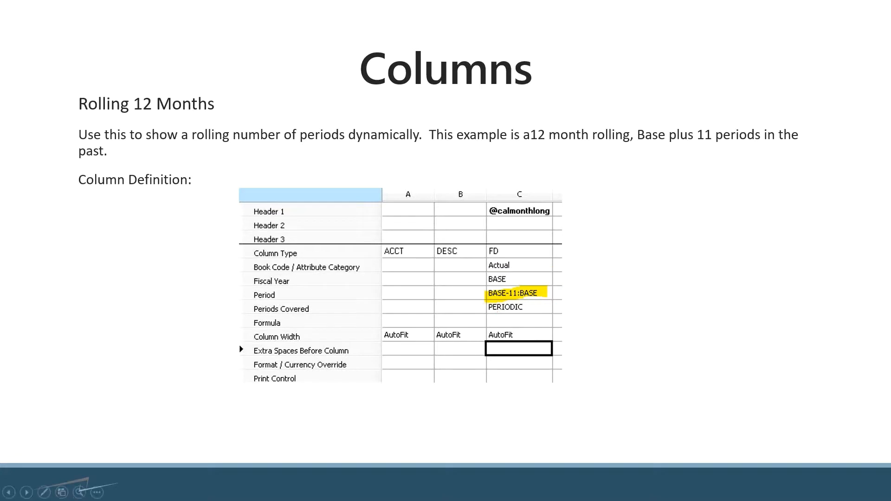
# Advance to the Dynamic Headers with CALC slide and draw a red box around column D
pyautogui.click(26, 492)
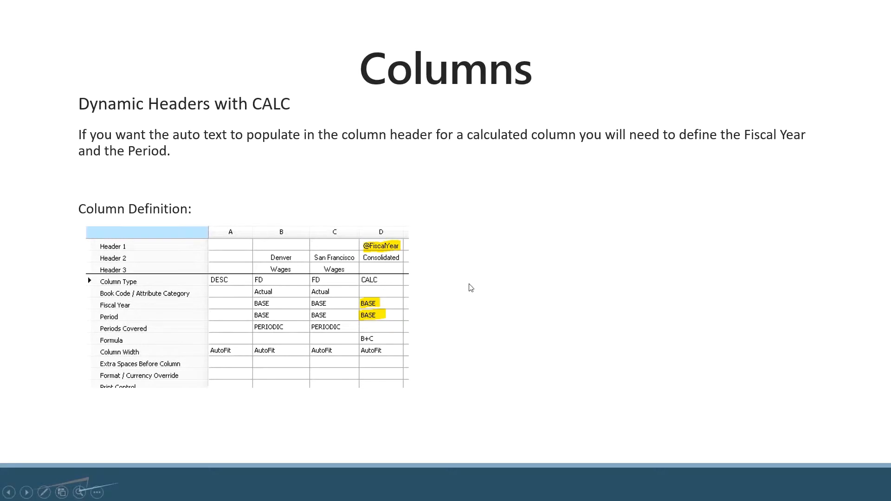
pyautogui.moveTo(465, 282)
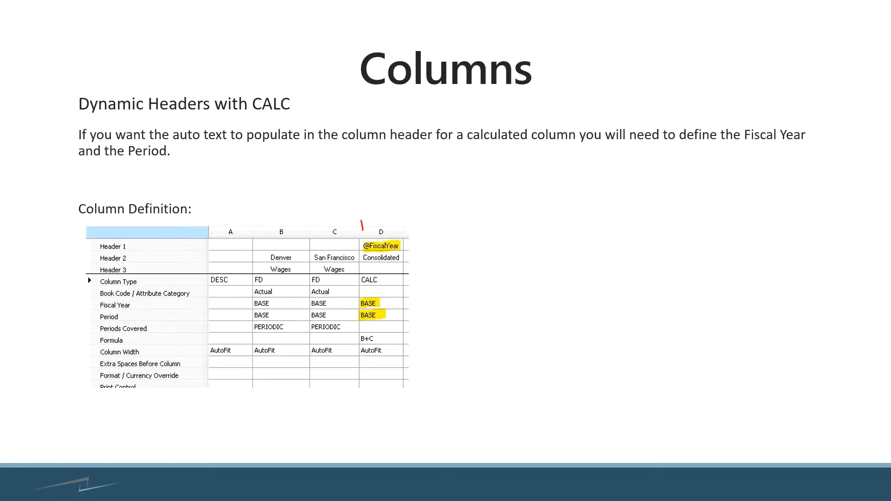
pyautogui.moveTo(354, 233); pyautogui.dragTo(409, 338)
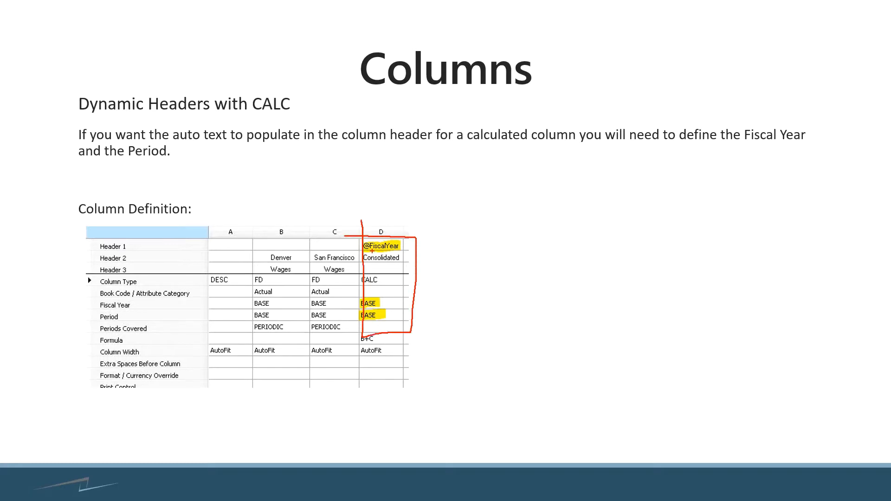